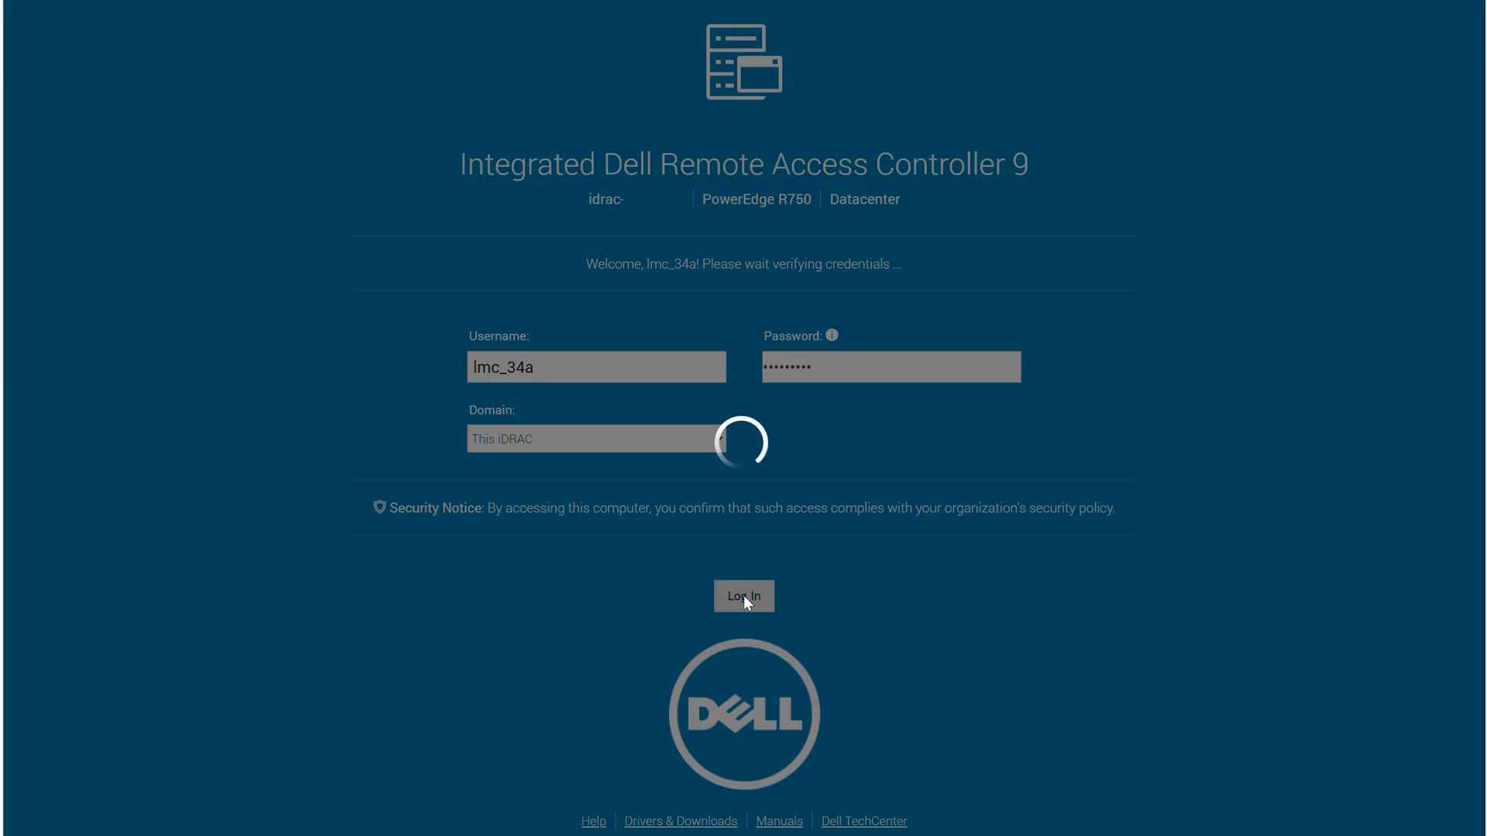
Log in to iDRAC9 with the entered credentials to reach the dashboard
{"action": "left_click", "coordinate": [743, 596]}
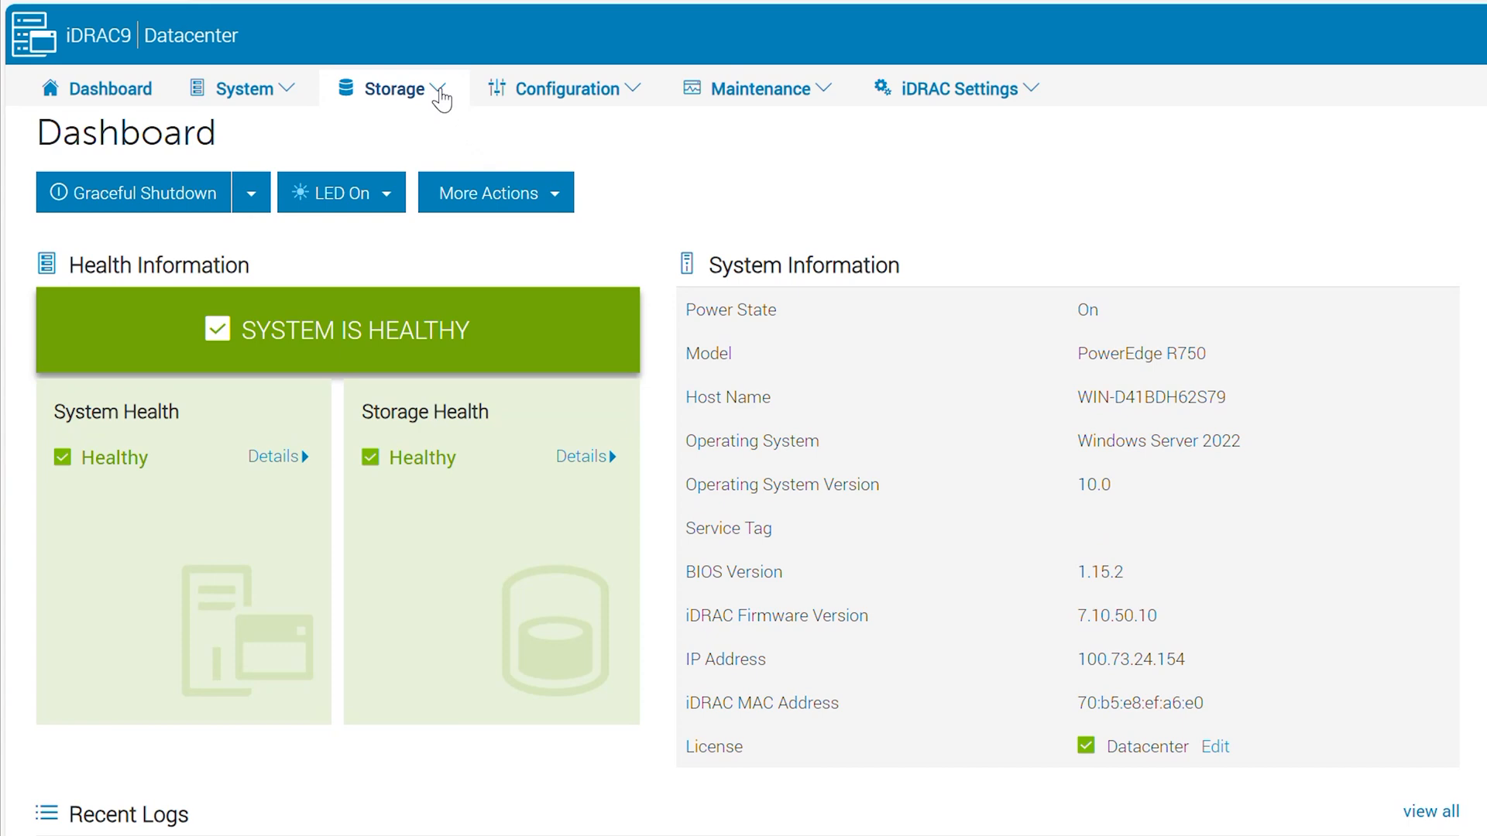
From Storage Overview, open the Virtual Disks list and launch Create Virtual Disk
{"action": "left_click", "coordinate": [395, 88]}
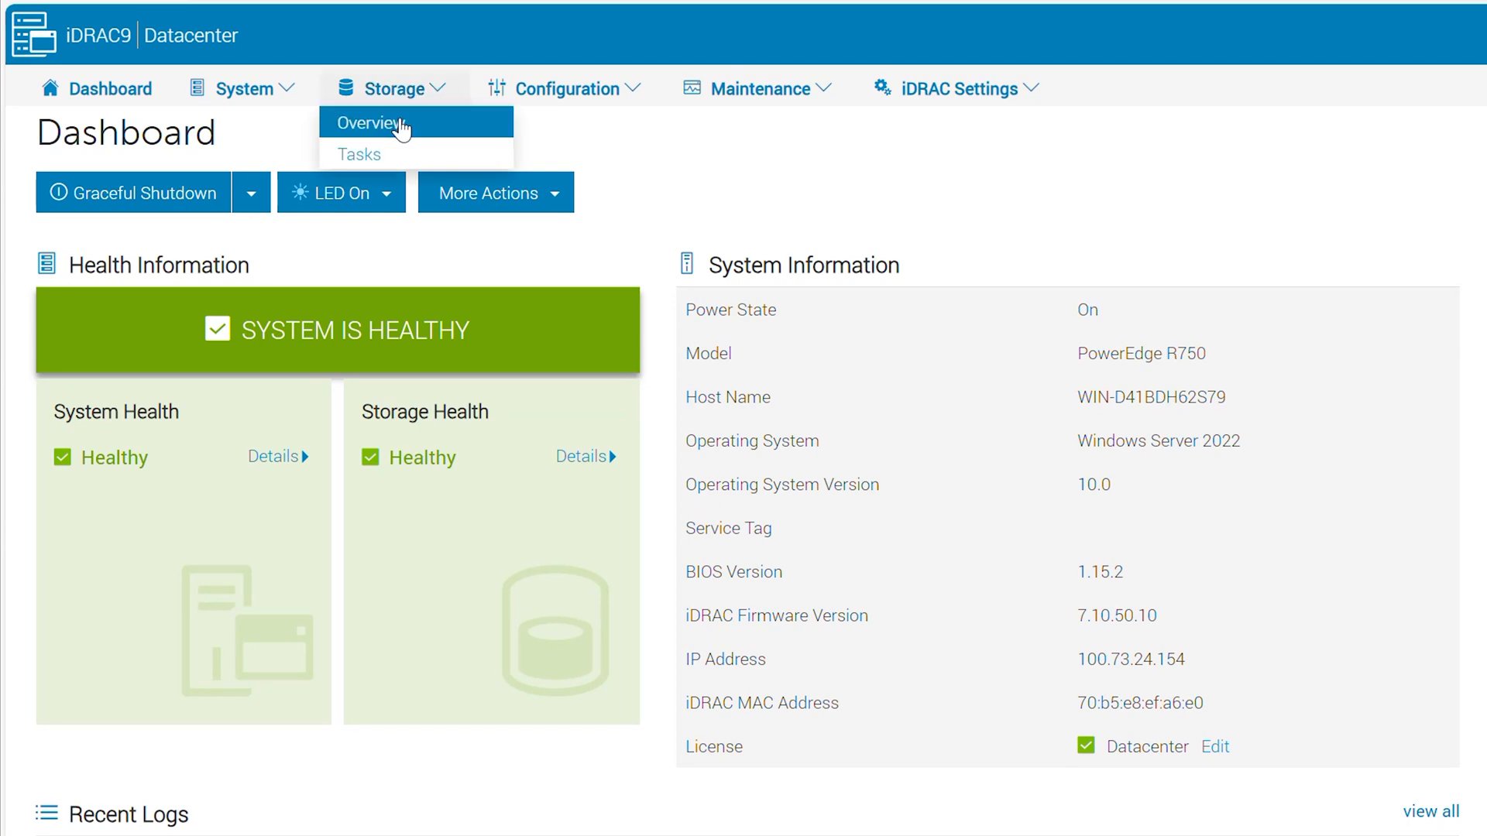
{"action": "left_click", "coordinate": [369, 122]}
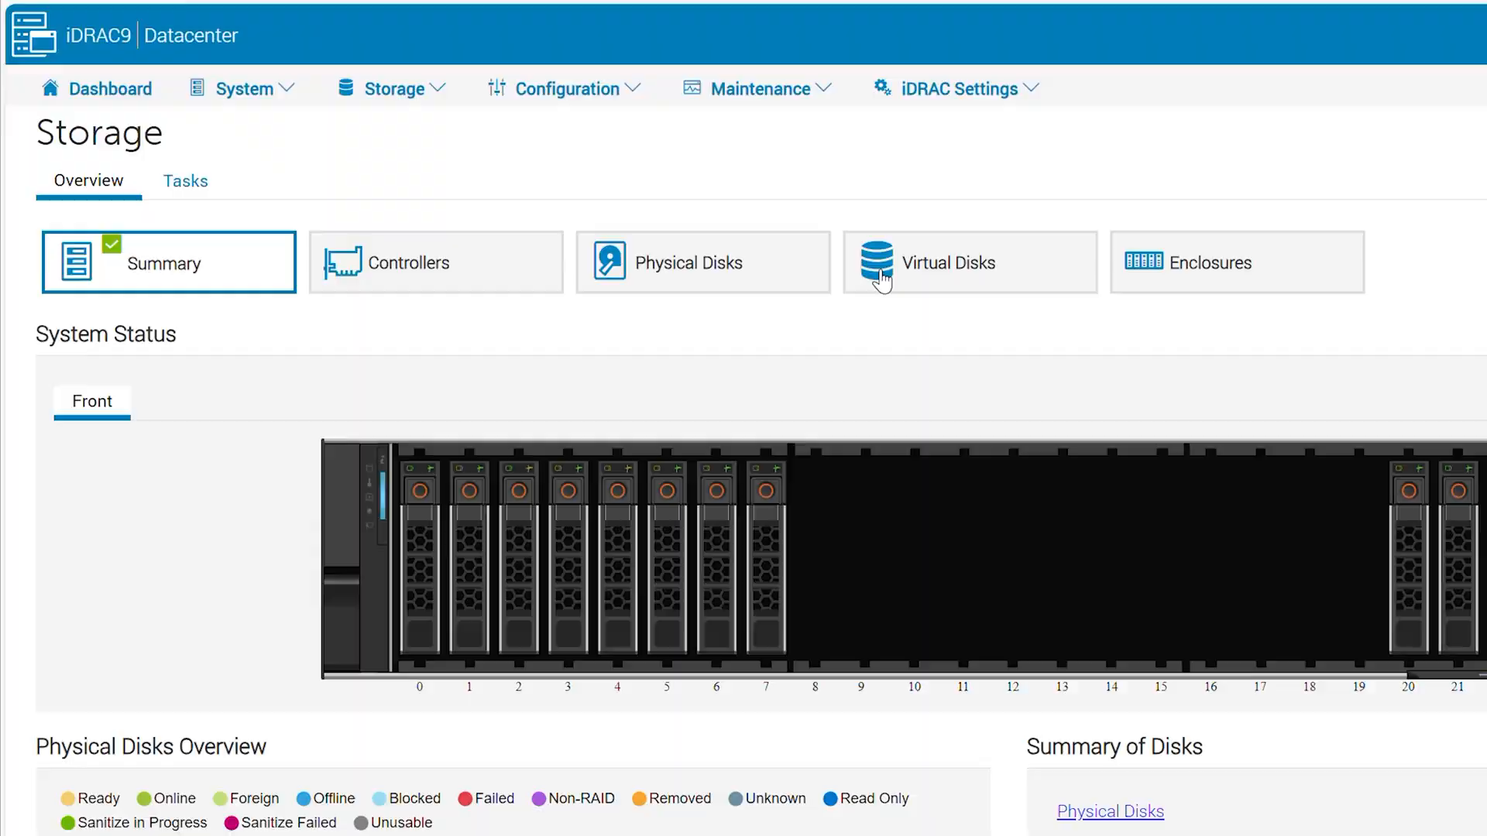
{"action": "left_click", "coordinate": [967, 262]}
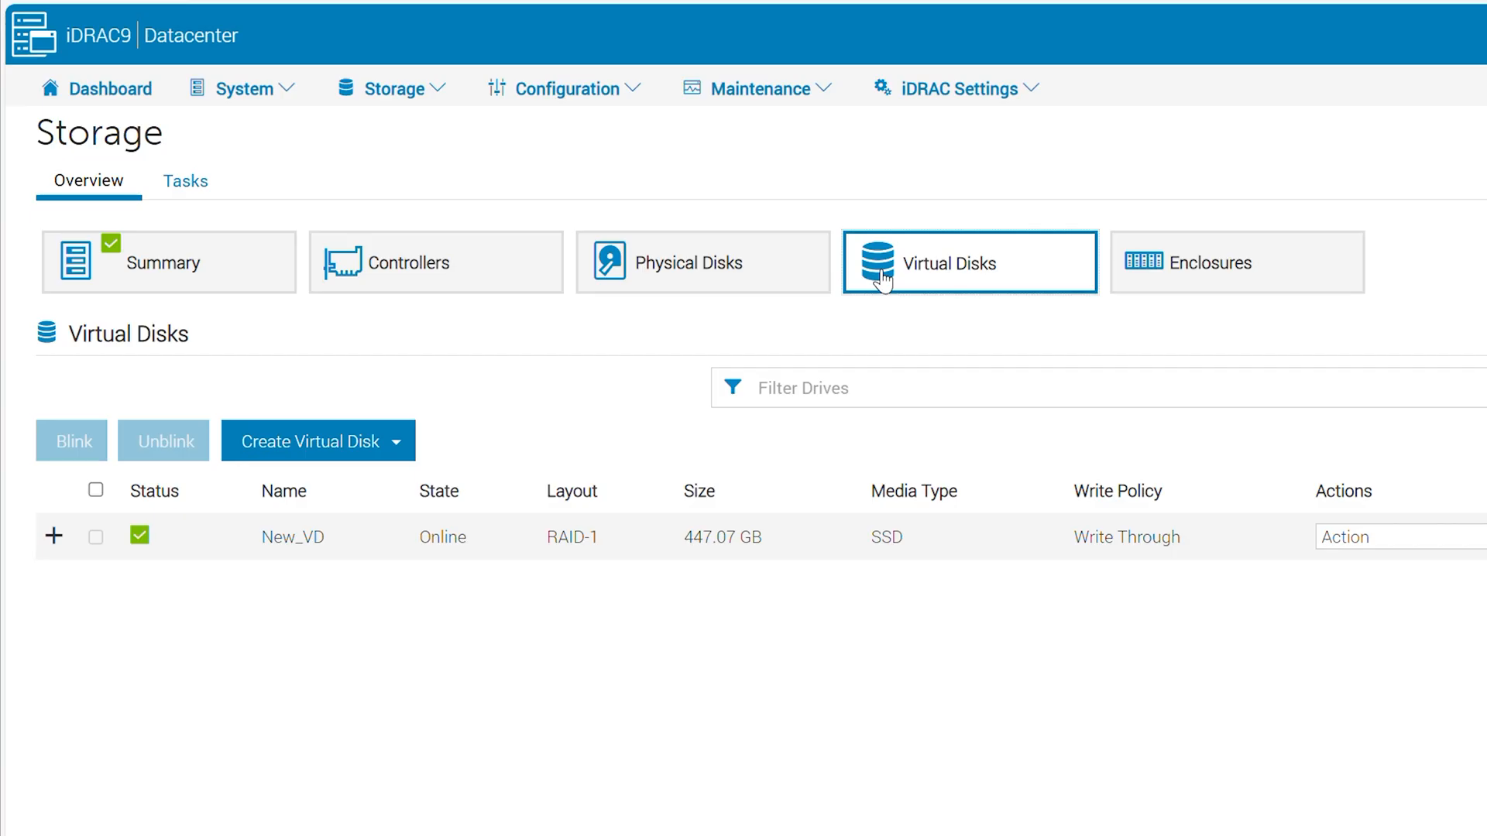
{"action": "left_click", "coordinate": [396, 443]}
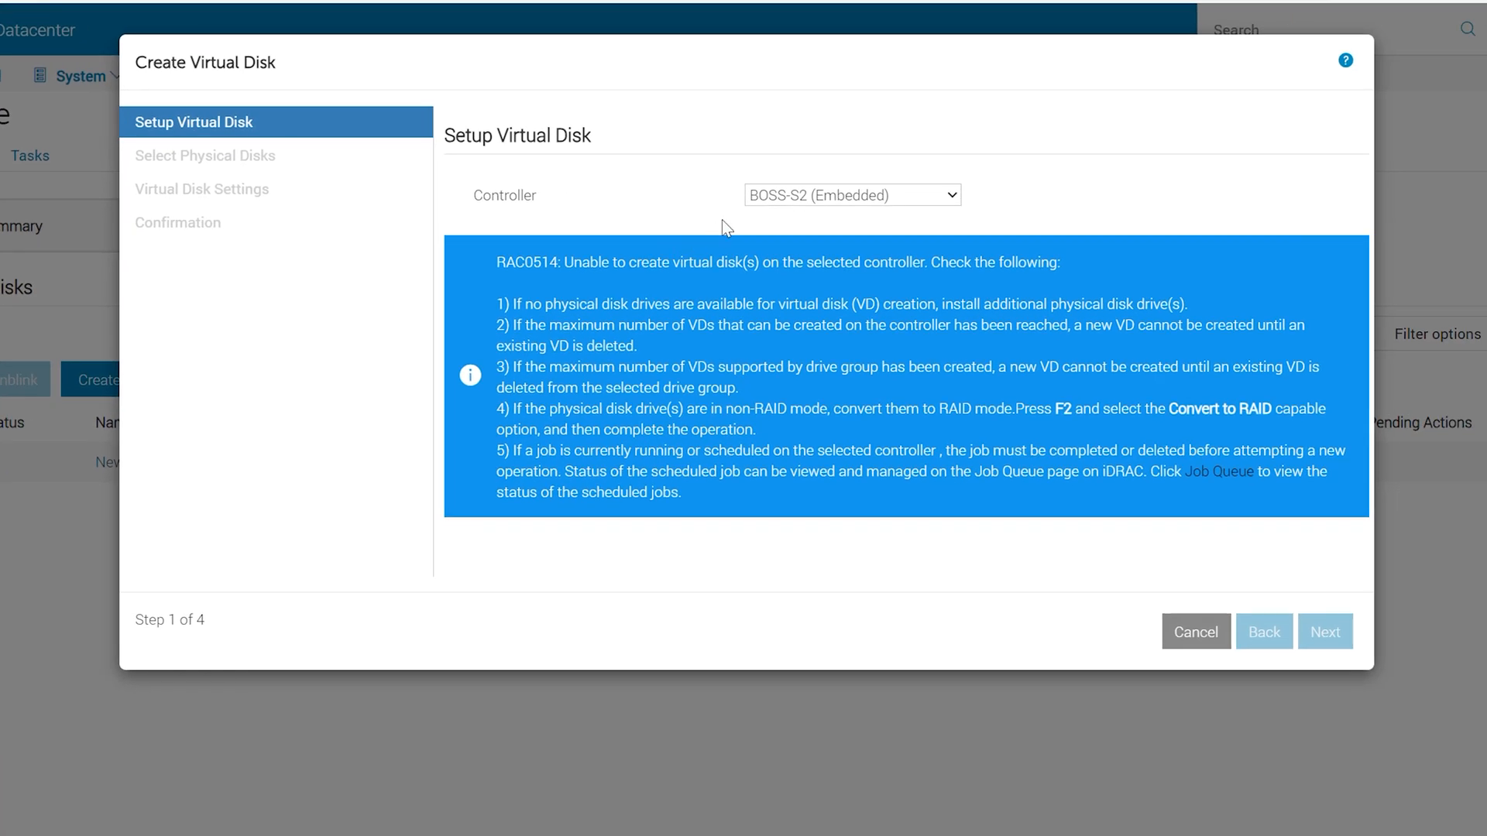
Configure virtual disk 'Video' on PERC H755 Front with RAID-1 layout, then continue
{"action": "left_click", "coordinate": [850, 194]}
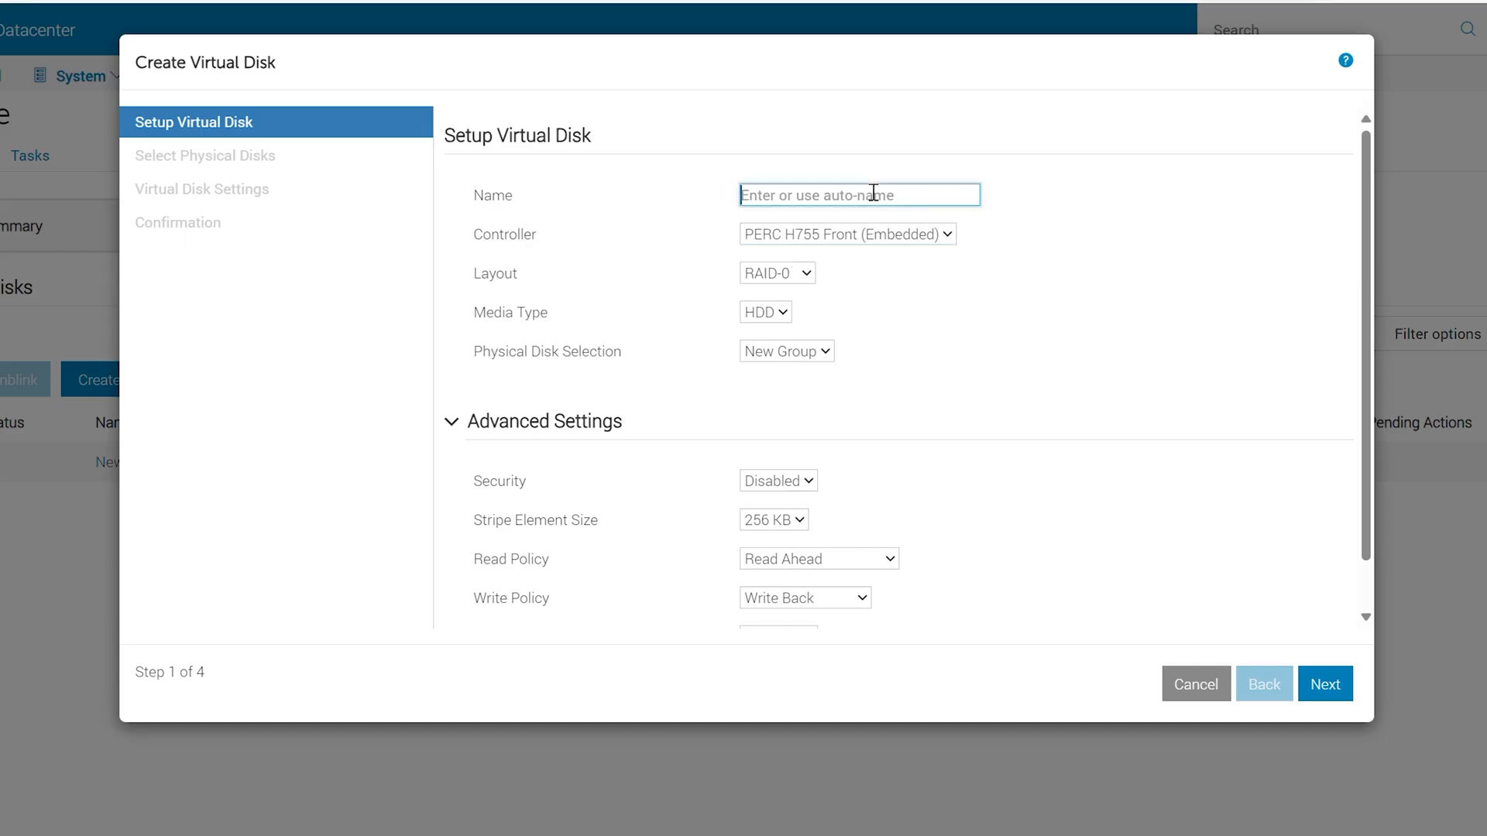
{"action": "type", "text": "Video"}
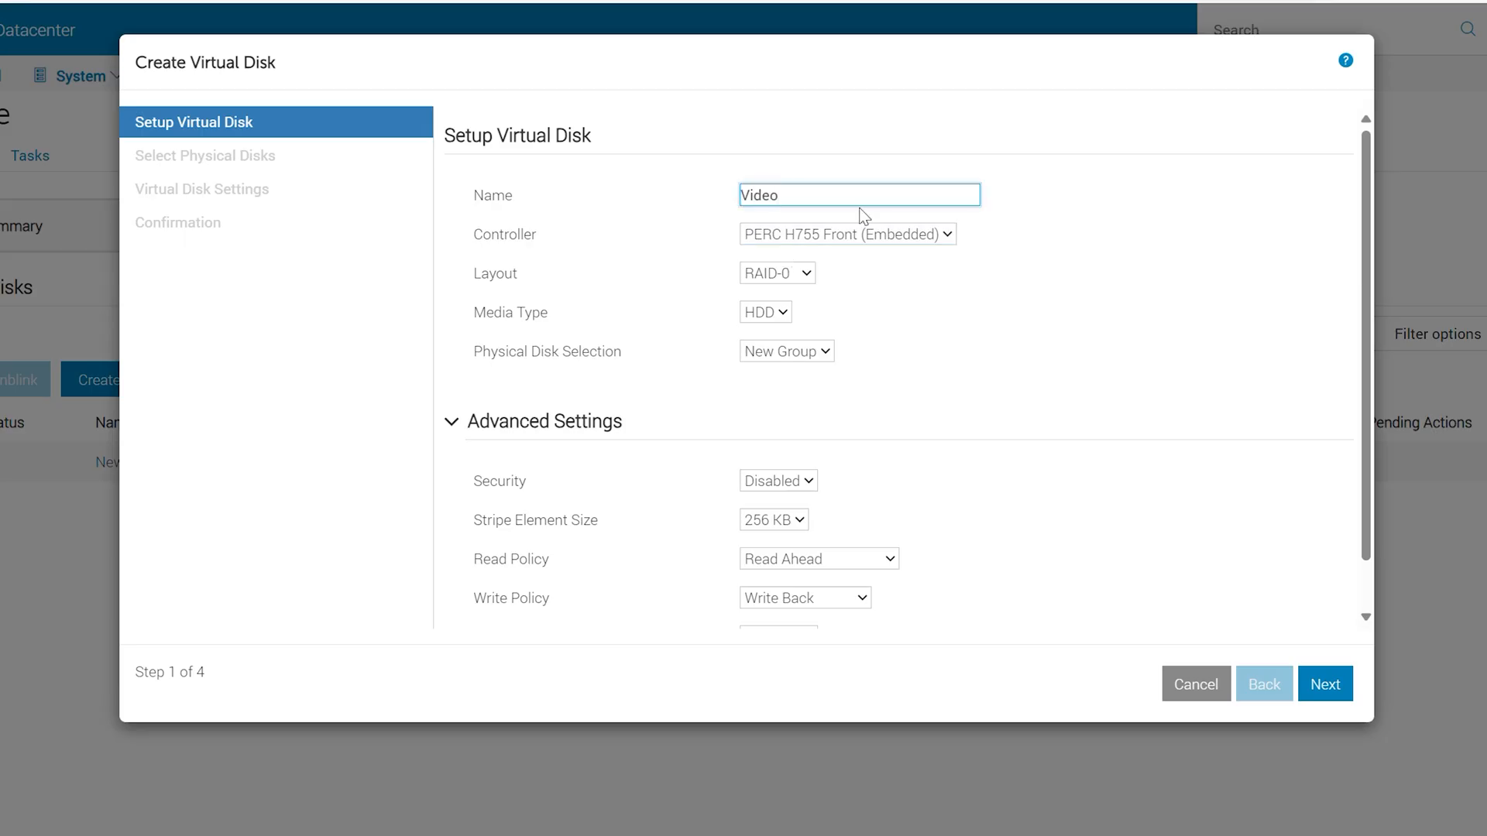
{"action": "left_click", "coordinate": [774, 274]}
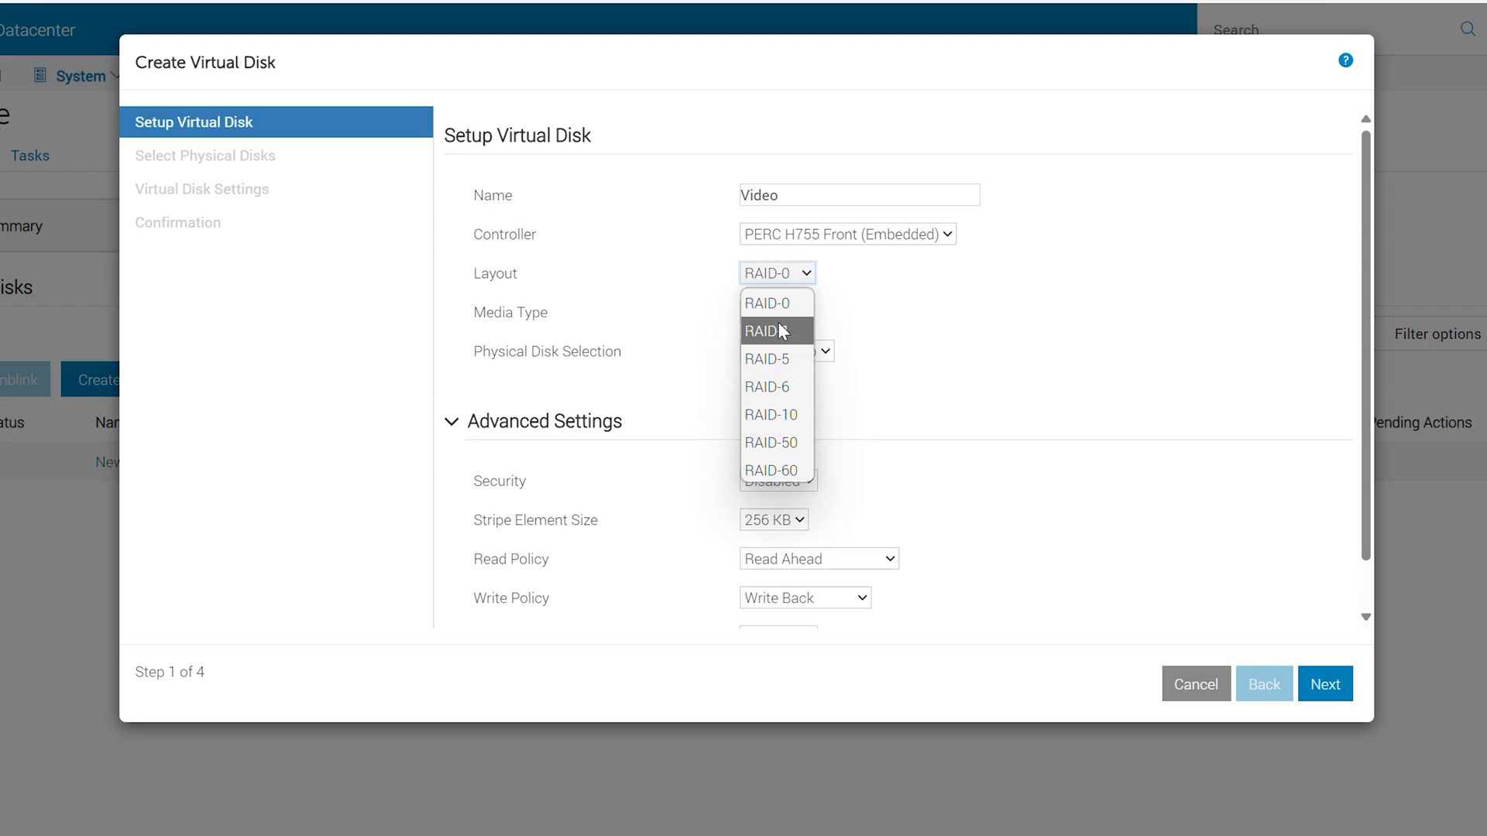
{"action": "left_click", "coordinate": [775, 331]}
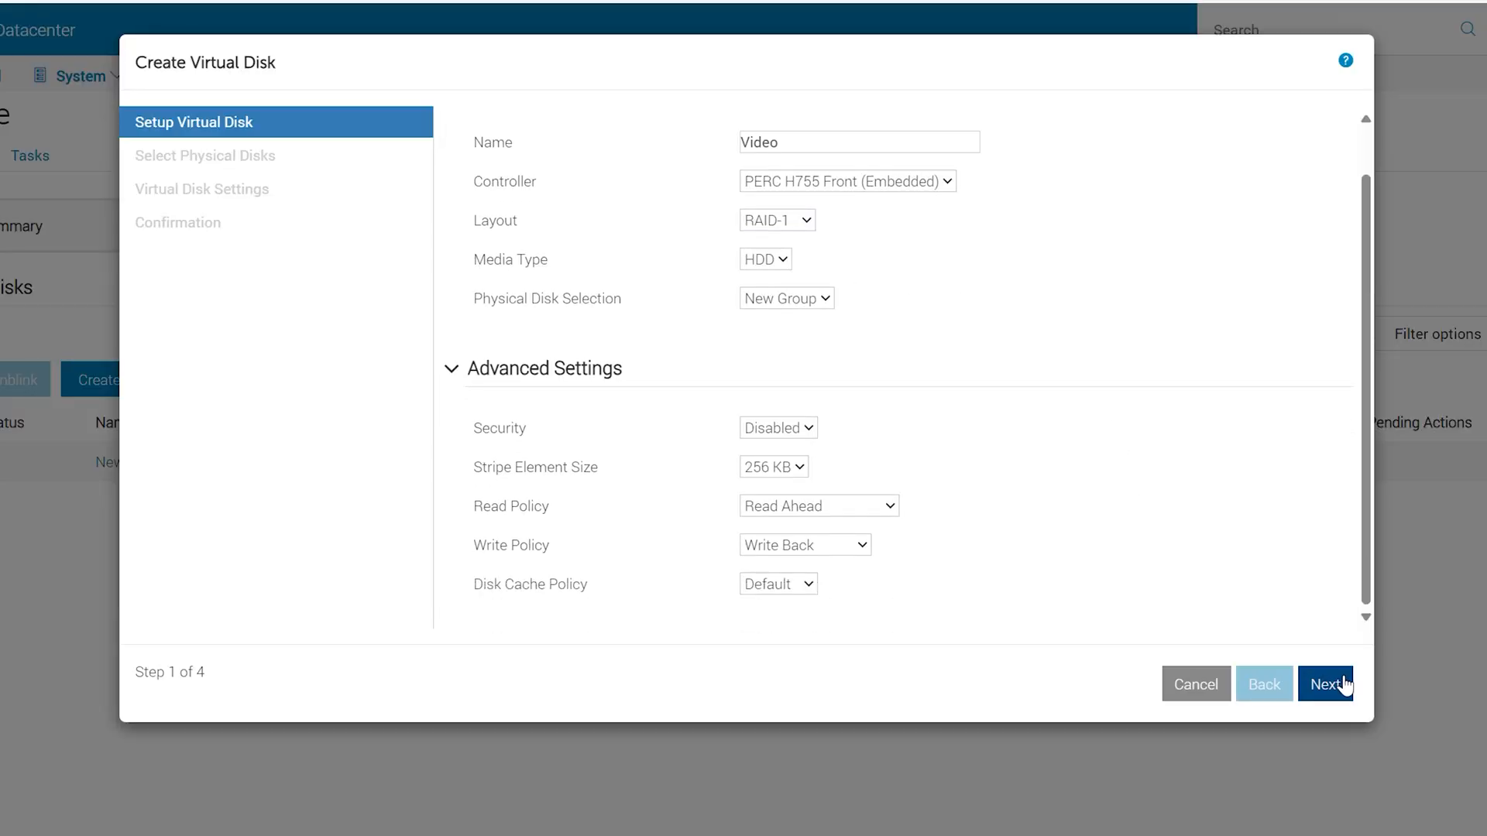
{"action": "left_click", "coordinate": [1325, 684]}
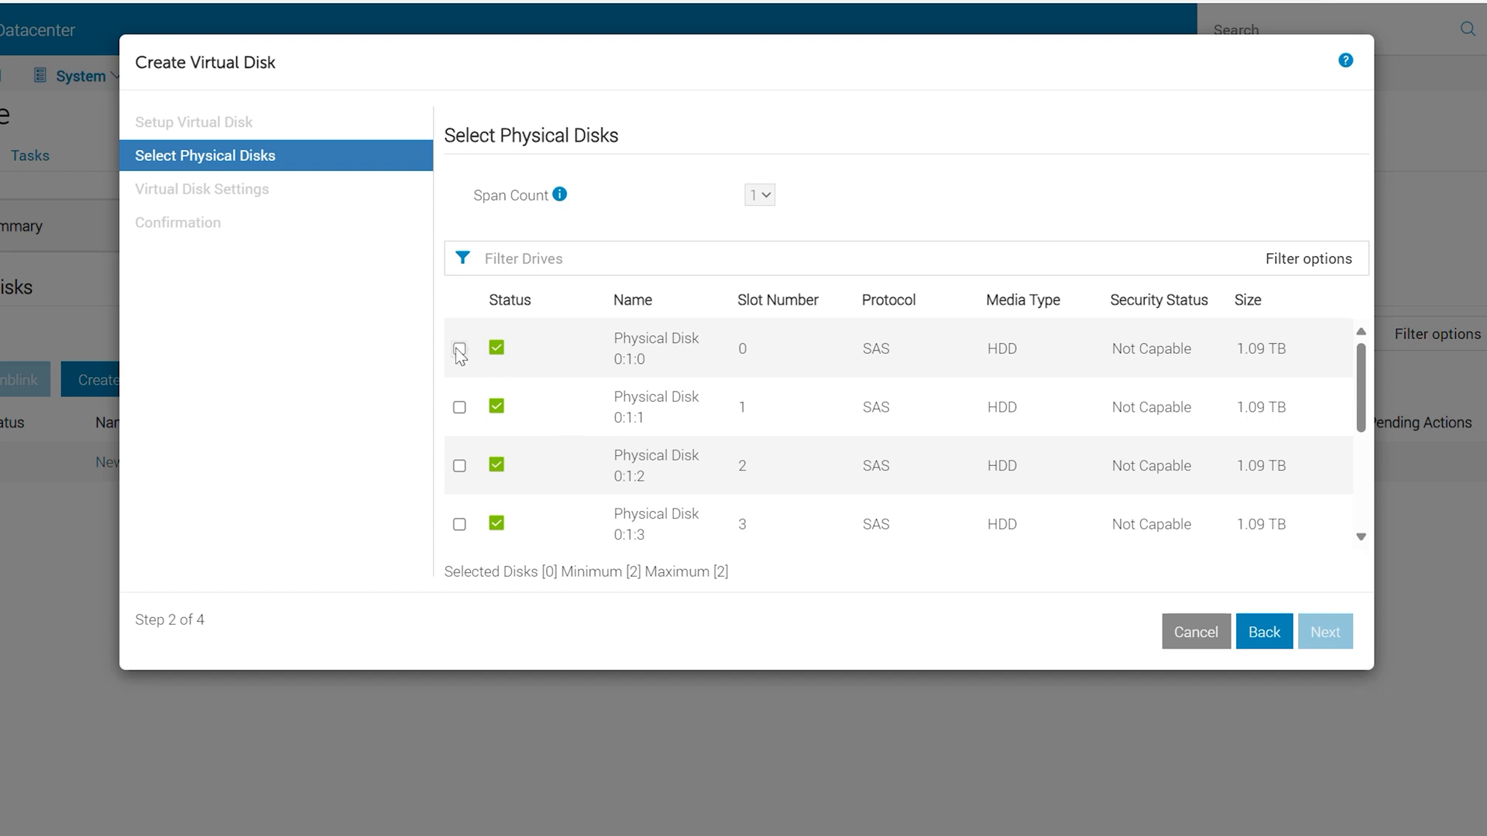
Select physical disks 0:1:0 and 0:1:1, keep 1.09 TB capacity, and add to pending
{"action": "left_click", "coordinate": [459, 348]}
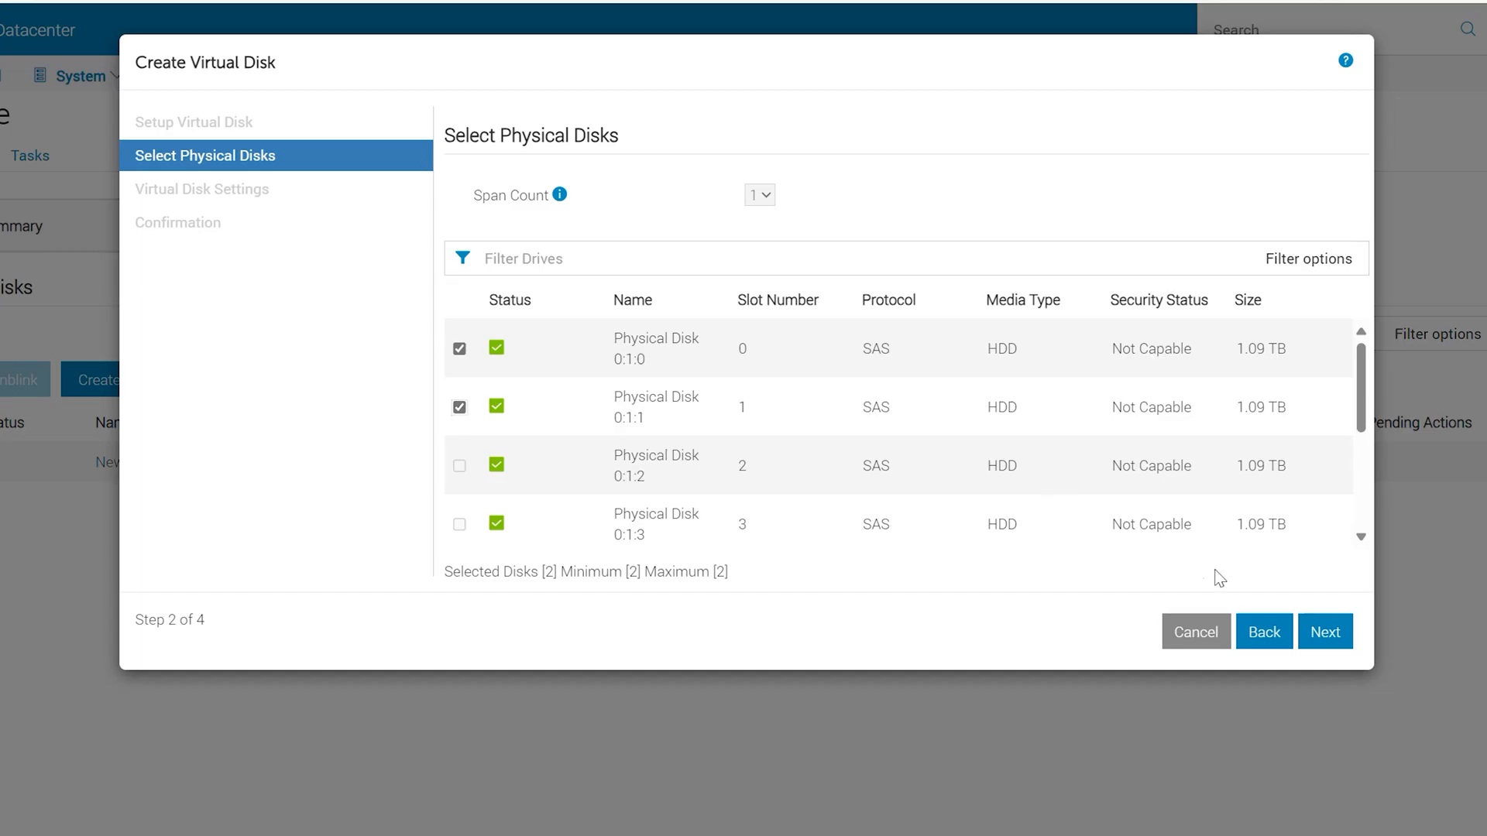
{"action": "left_click", "coordinate": [1325, 632]}
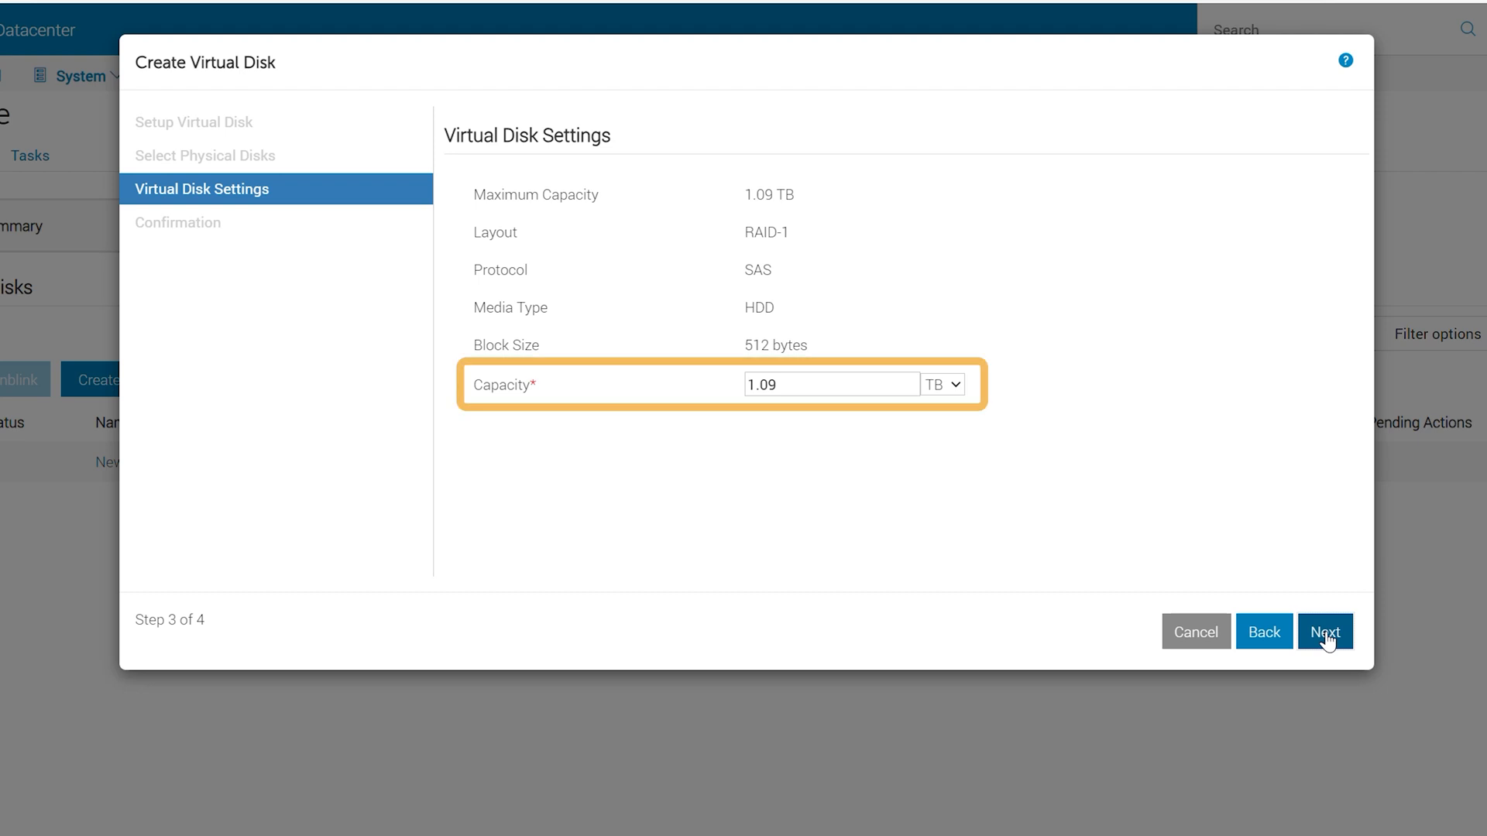
{"action": "left_click", "coordinate": [1325, 632]}
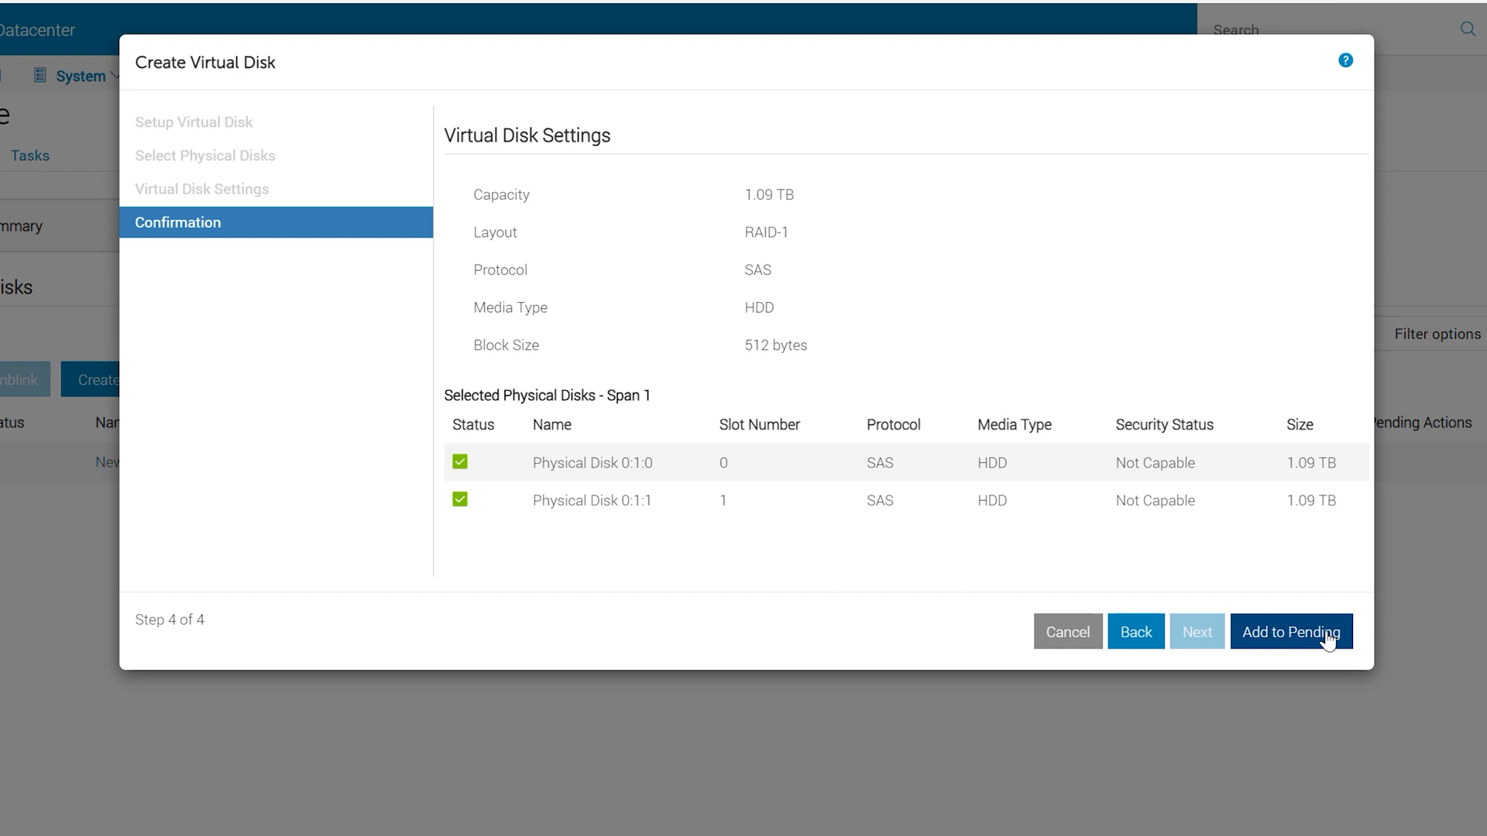
{"action": "left_click", "coordinate": [1291, 632]}
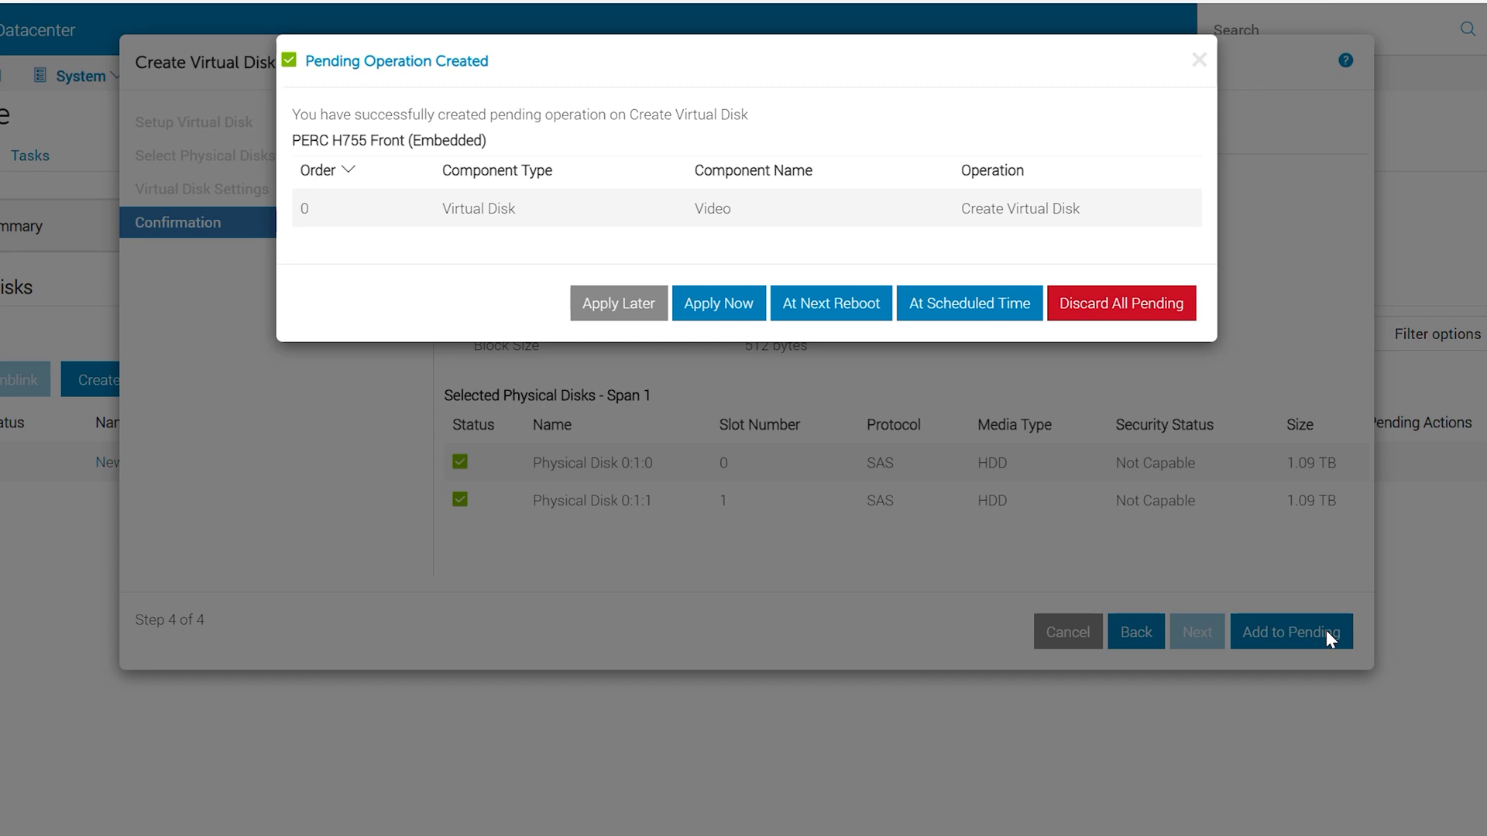
{"action": "mouse_move", "coordinate": [718, 304]}
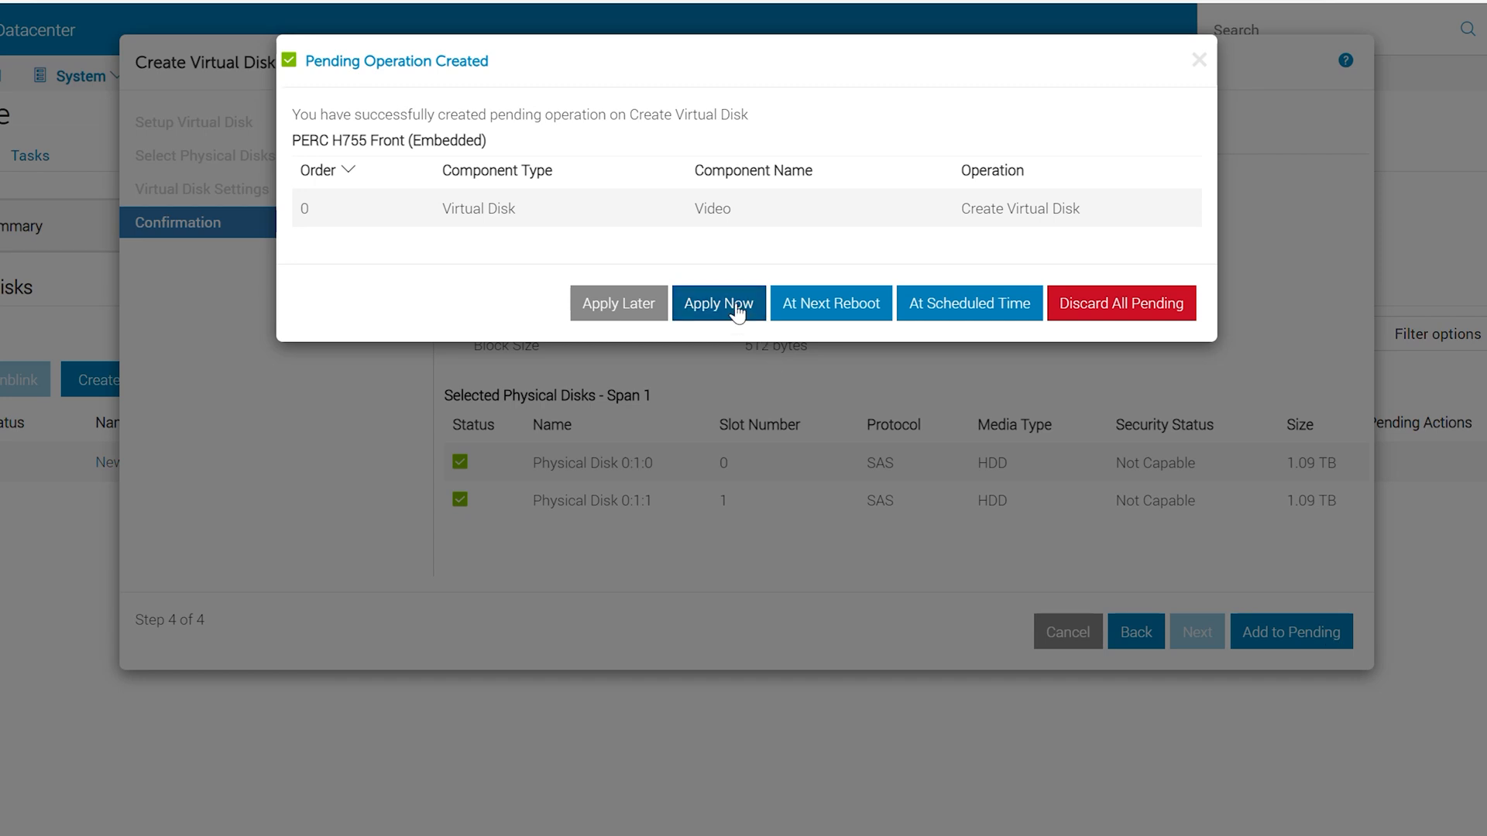
{"action": "left_click", "coordinate": [718, 303]}
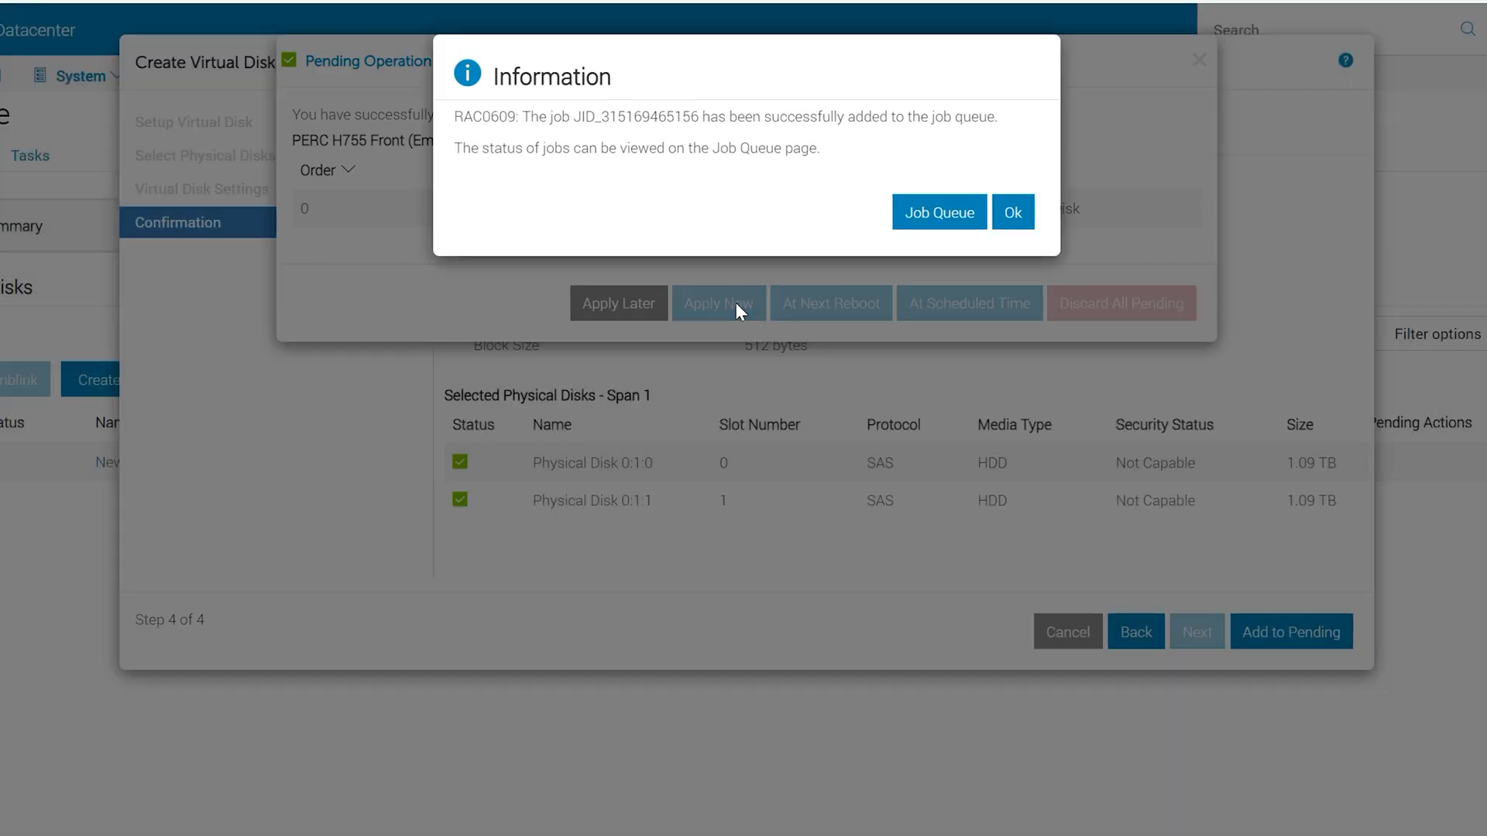
{"action": "left_click", "coordinate": [938, 212]}
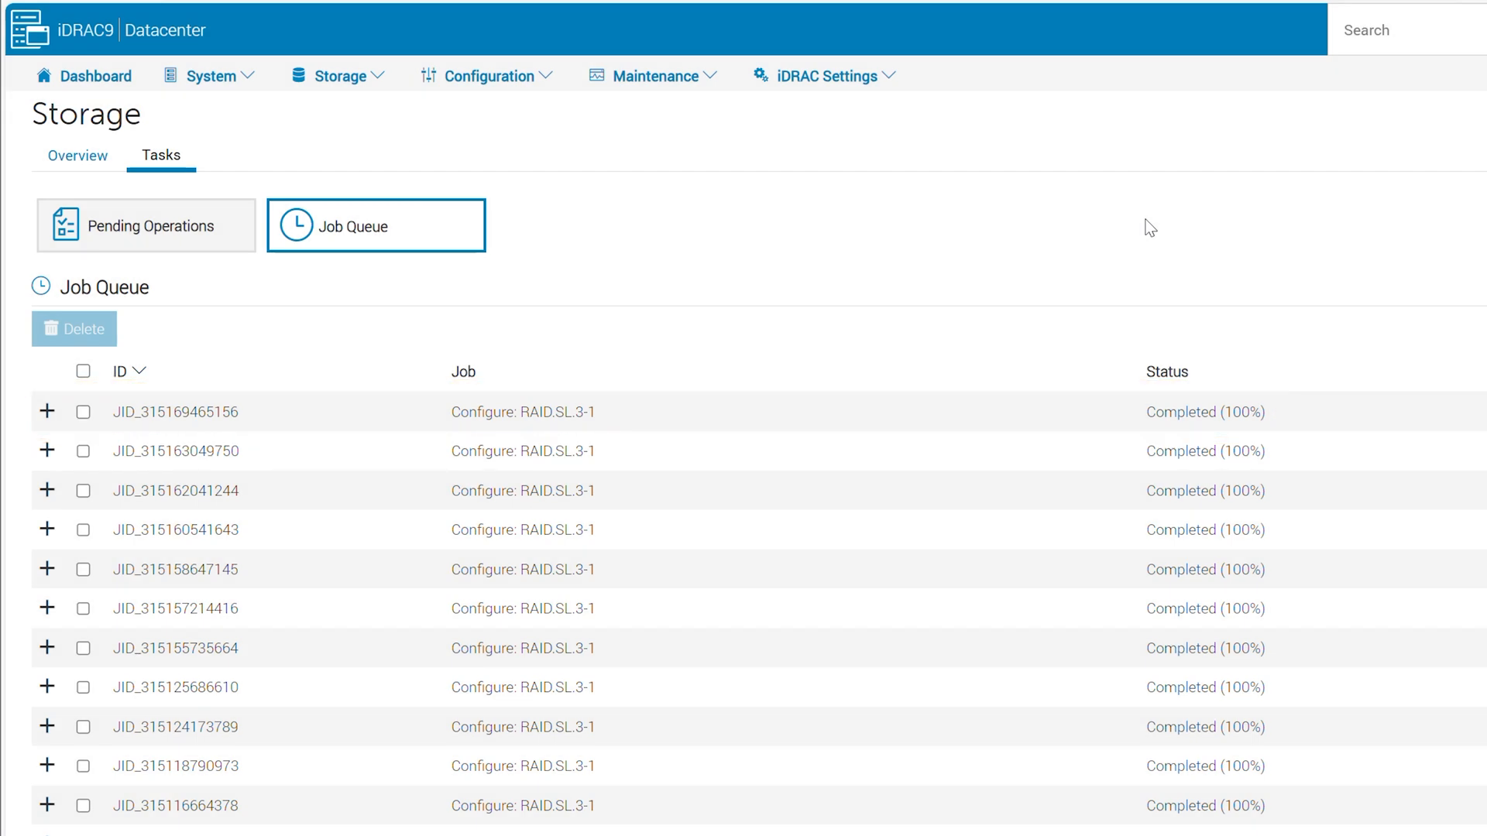
Return to the Virtual Disks list and open the Action menu for the Video disk
{"action": "left_click", "coordinate": [338, 75]}
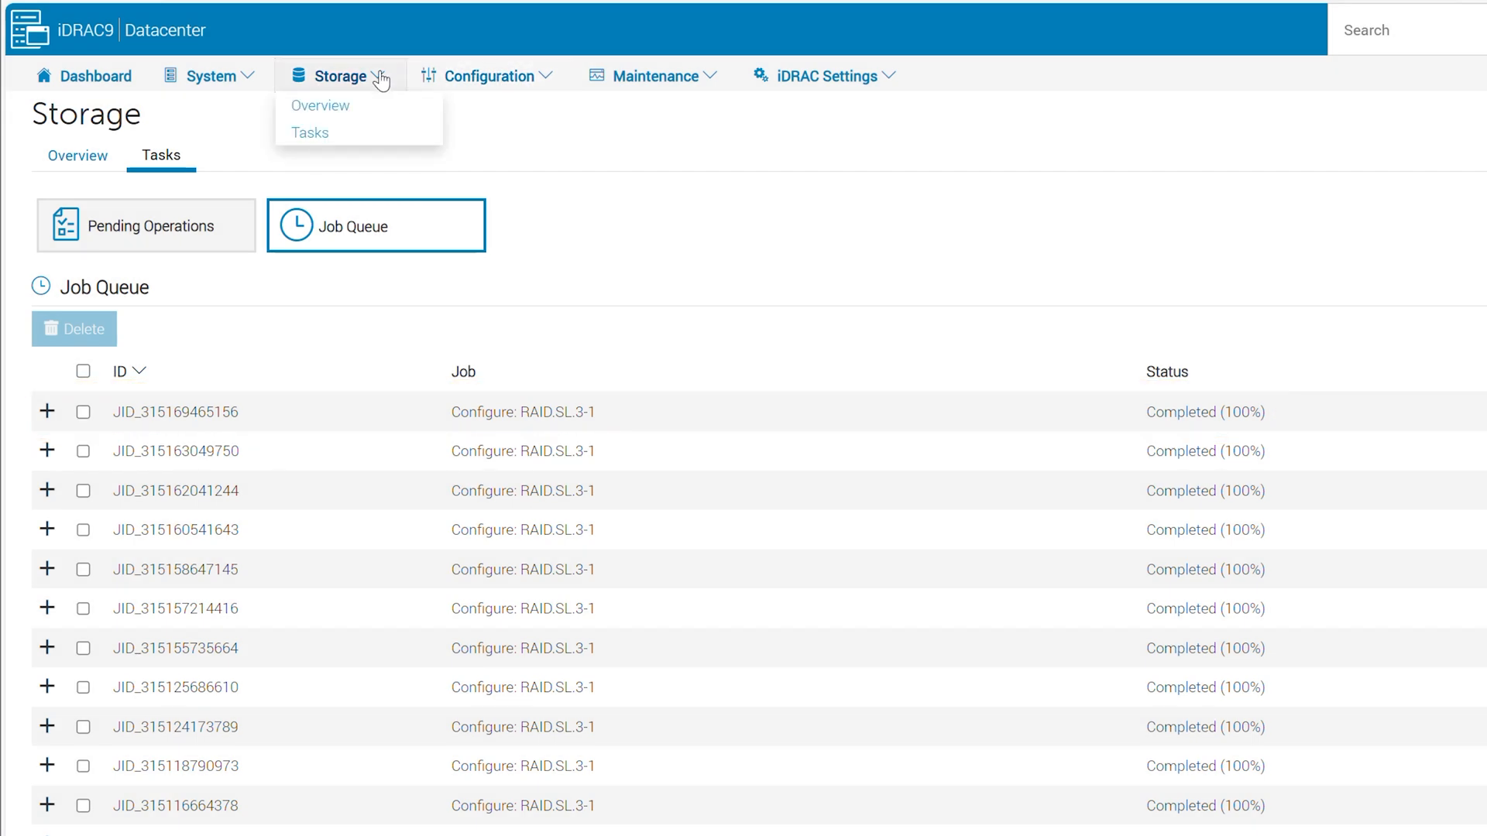
{"action": "mouse_move", "coordinate": [320, 105]}
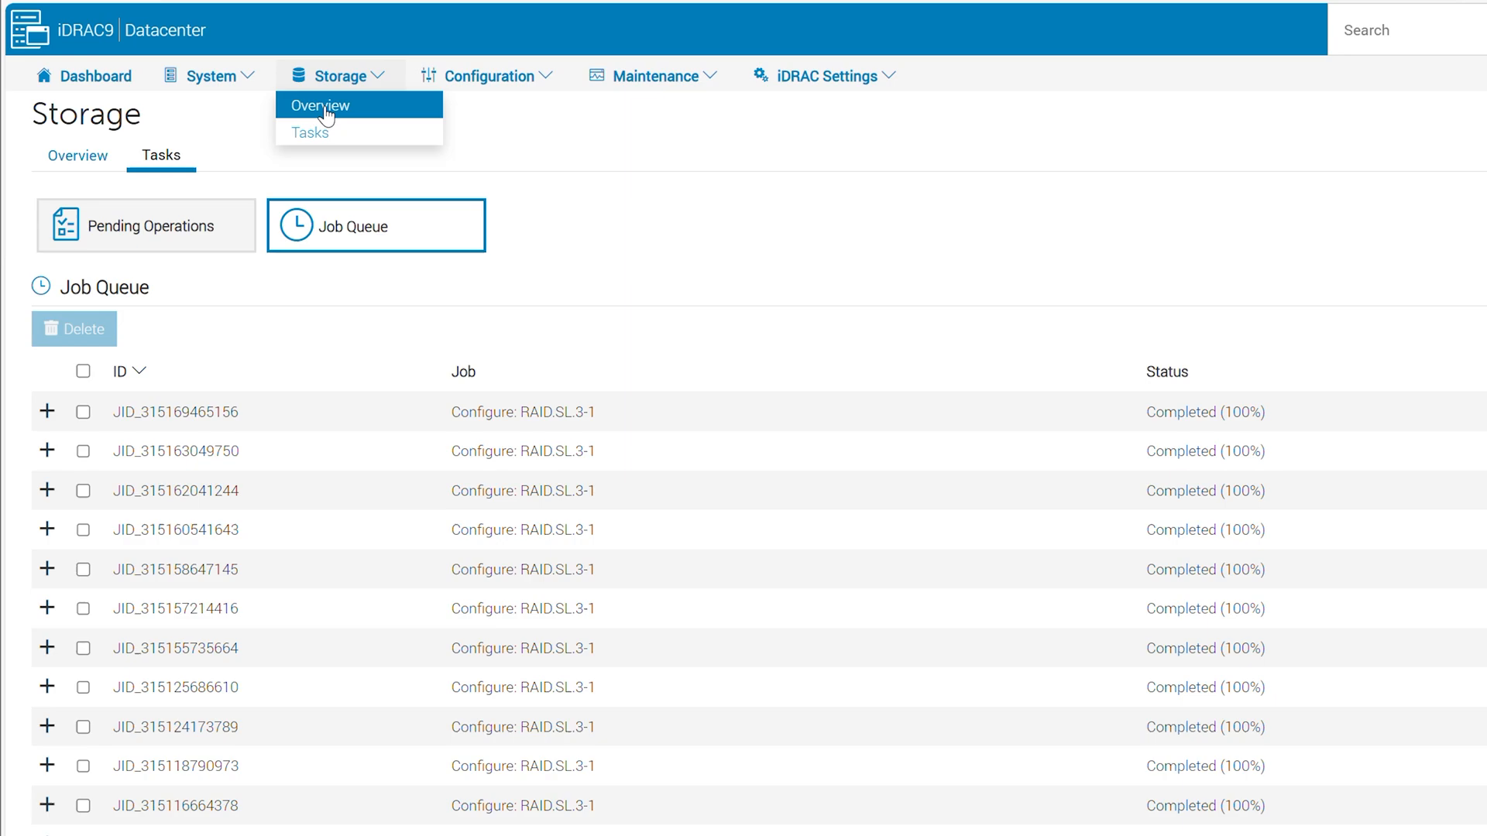
{"action": "left_click", "coordinate": [320, 105]}
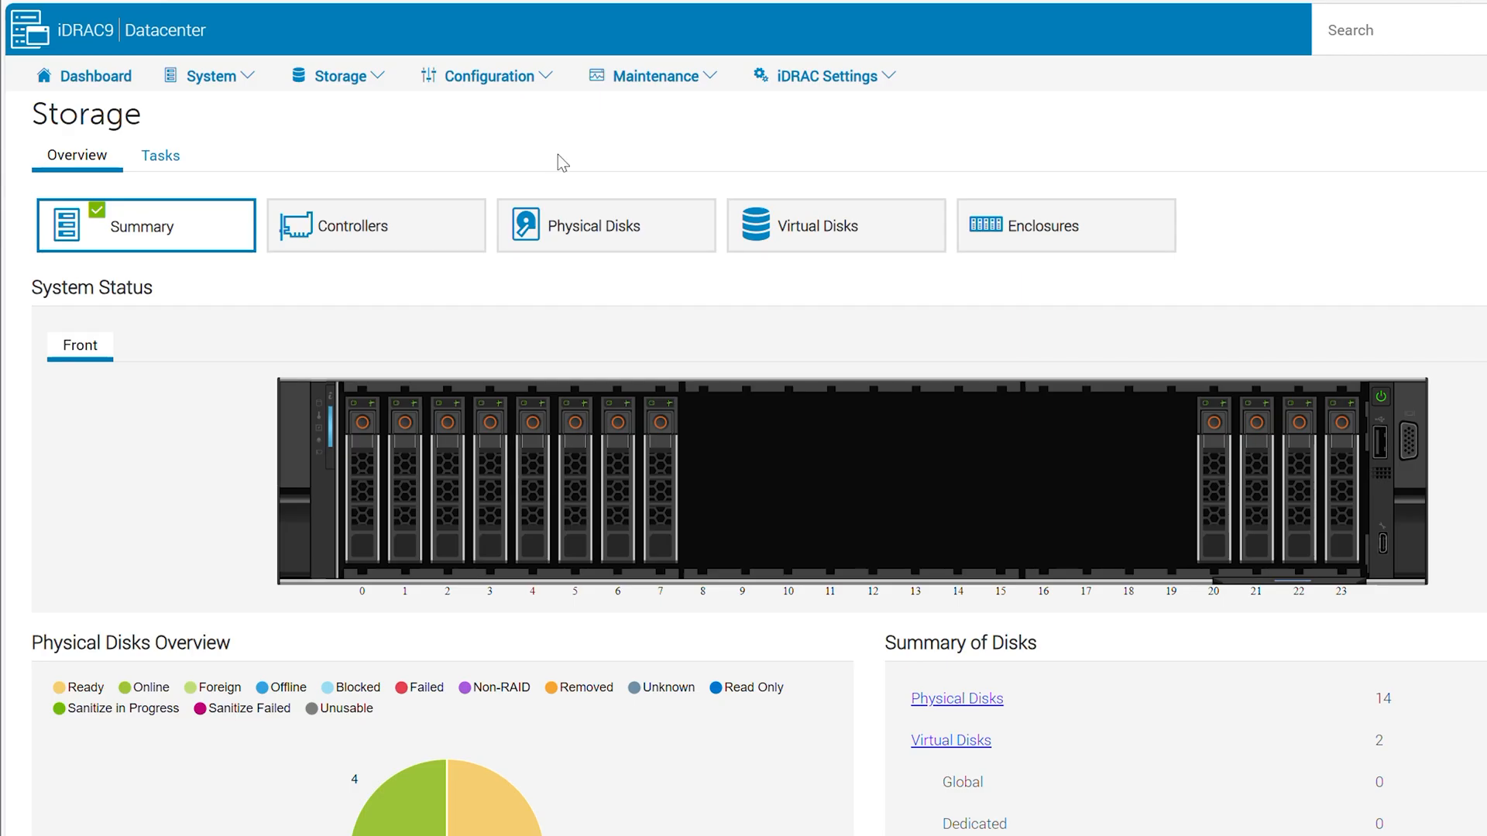
{"action": "left_click", "coordinate": [836, 224]}
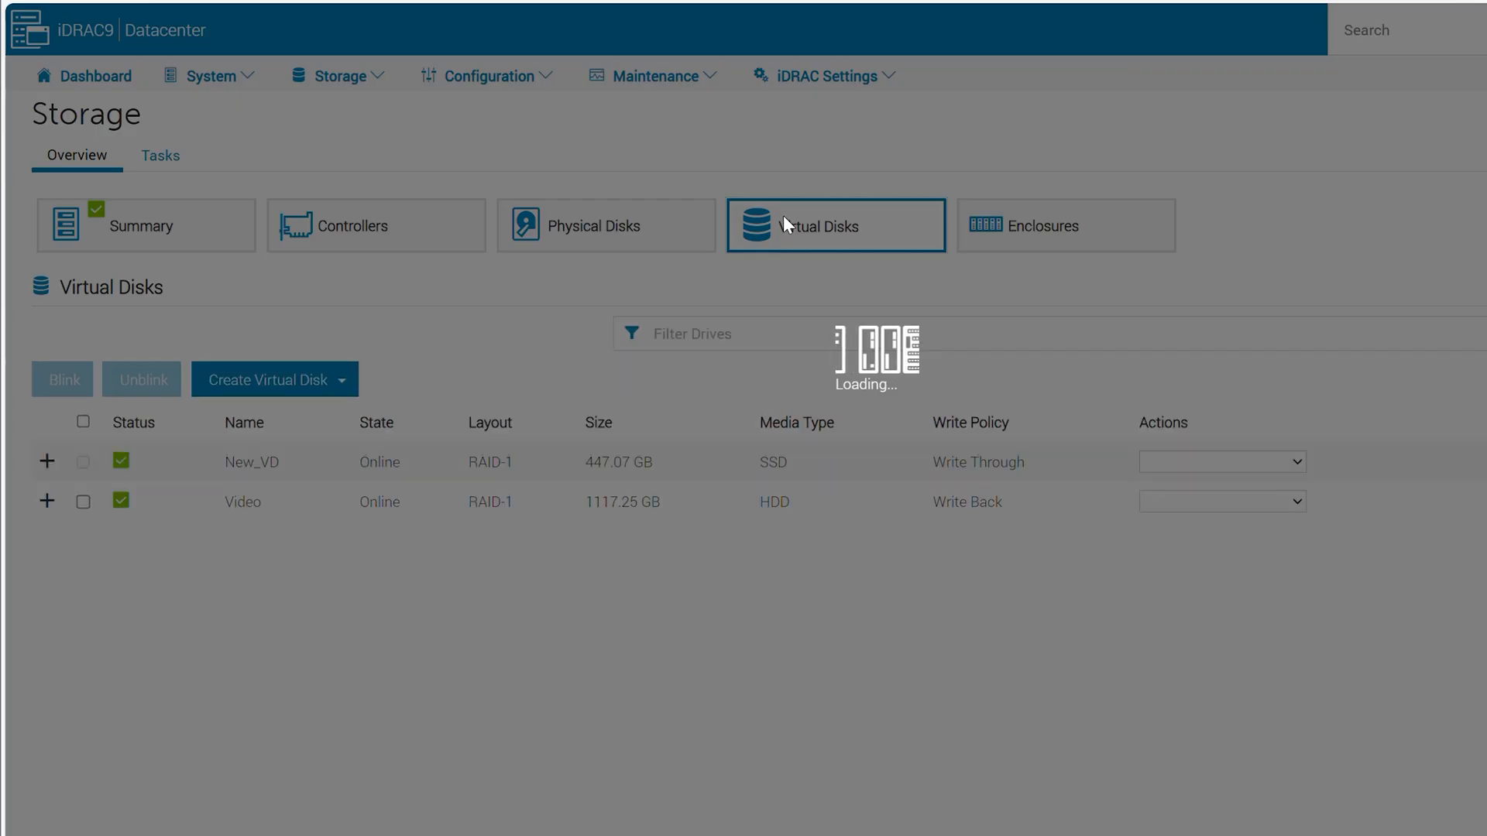
{"action": "left_click", "coordinate": [1221, 502]}
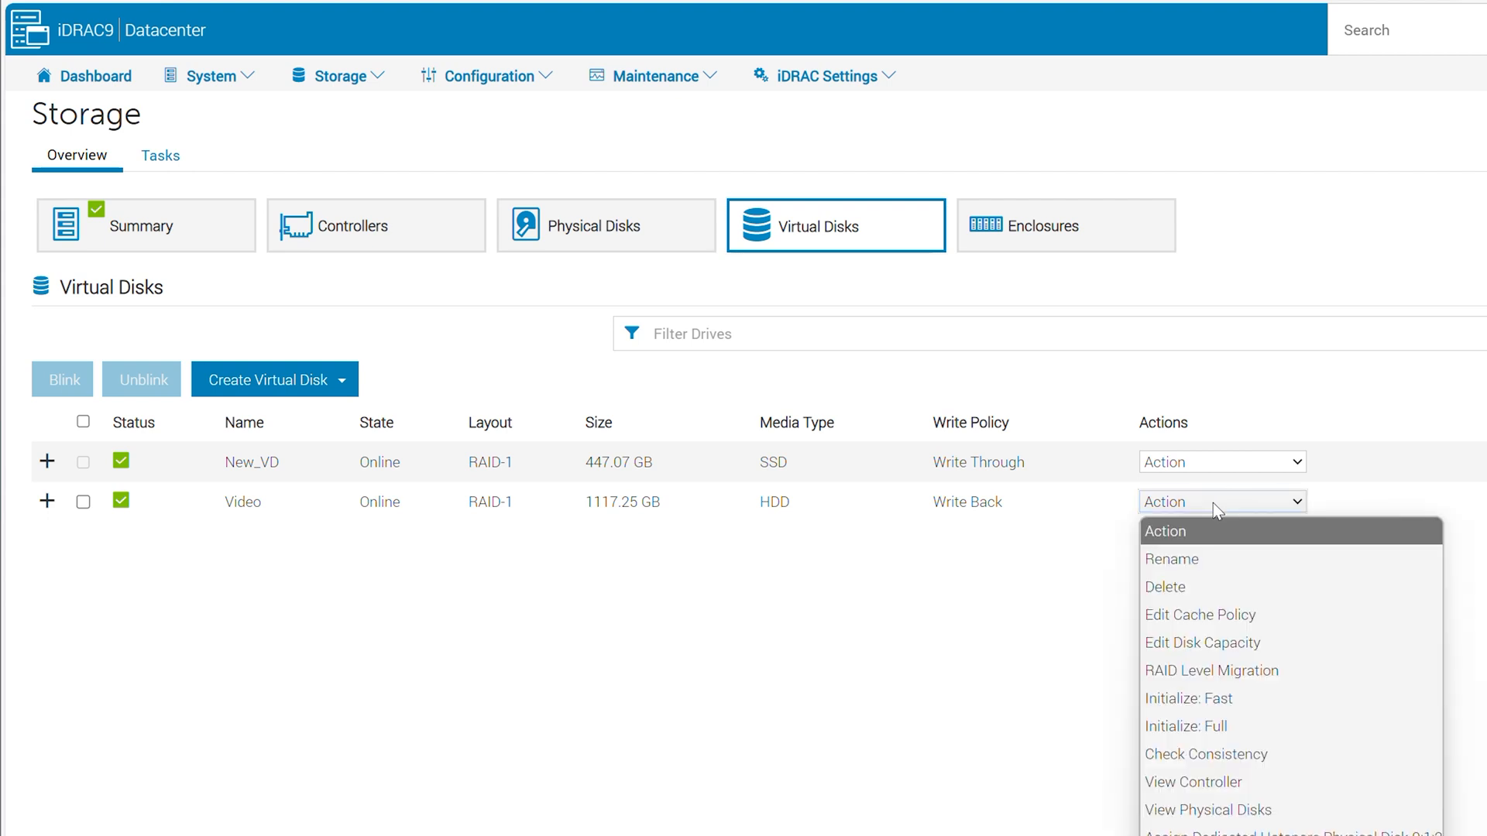
{"action": "mouse_move", "coordinate": [1213, 587]}
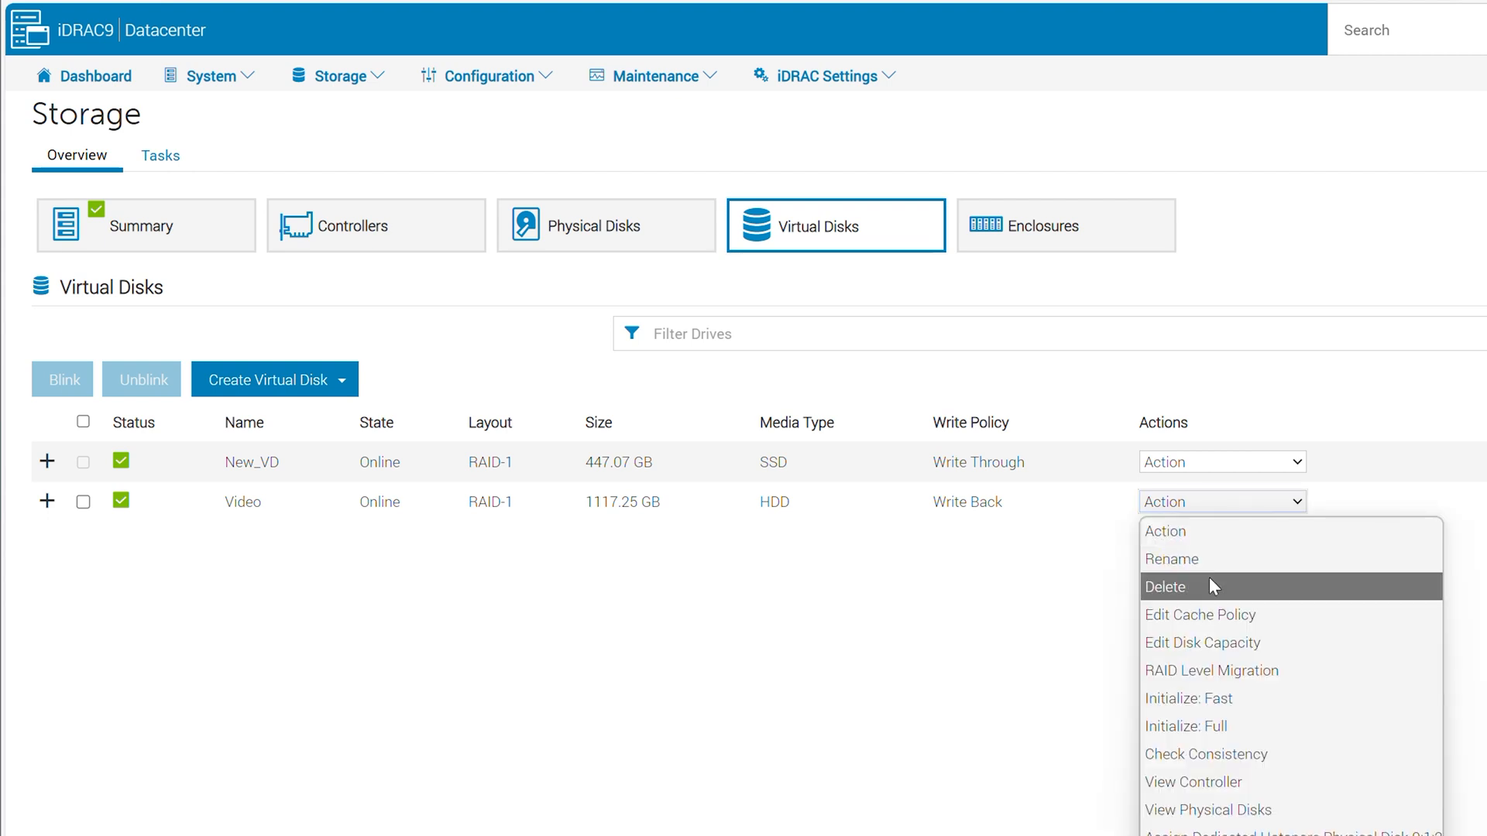
{"action": "left_click", "coordinate": [1169, 586]}
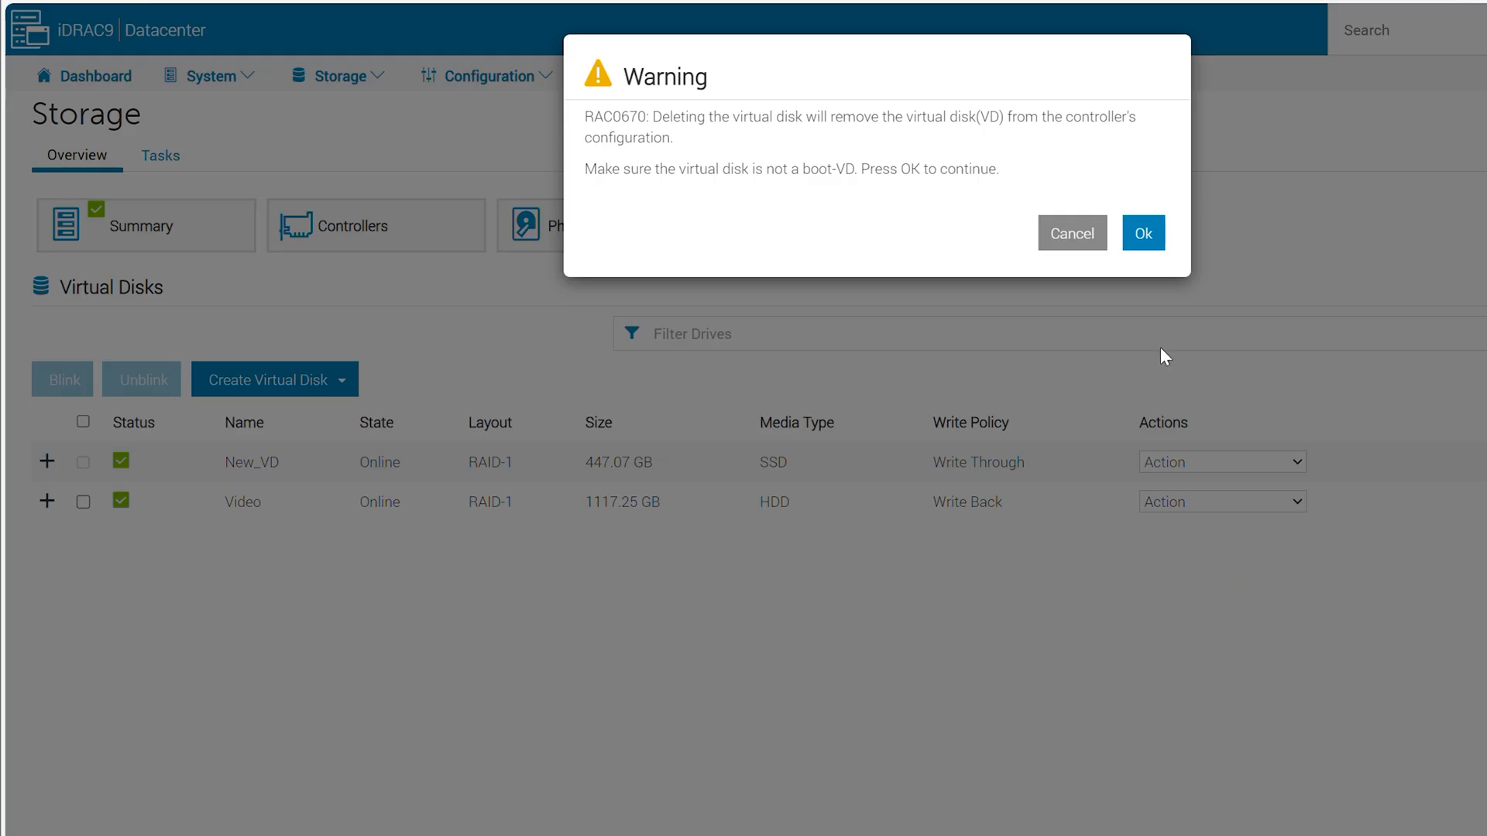
{"action": "left_click", "coordinate": [1143, 233]}
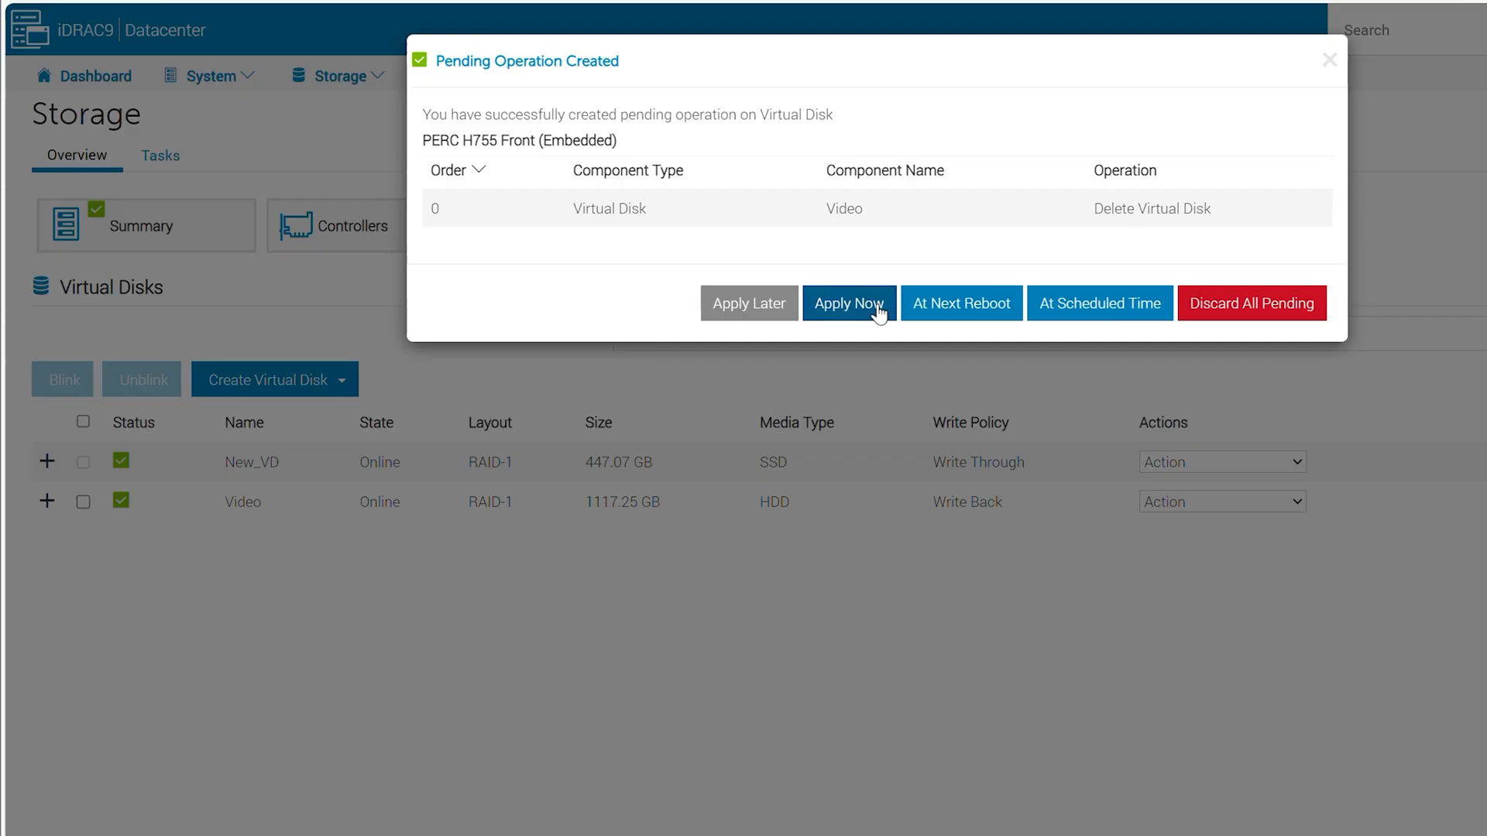
{"action": "left_click", "coordinate": [848, 303]}
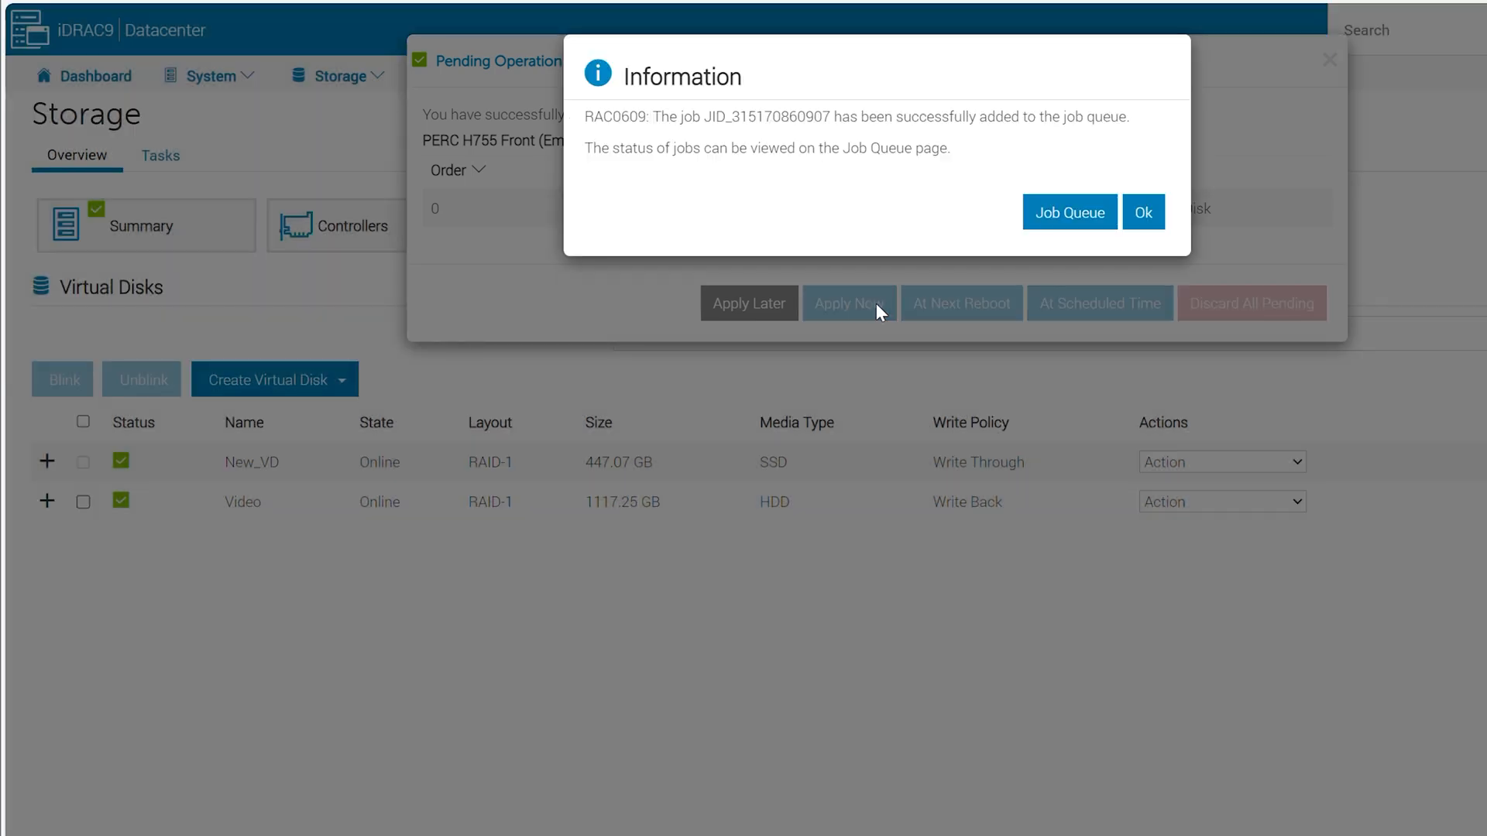
{"action": "left_click", "coordinate": [1069, 211]}
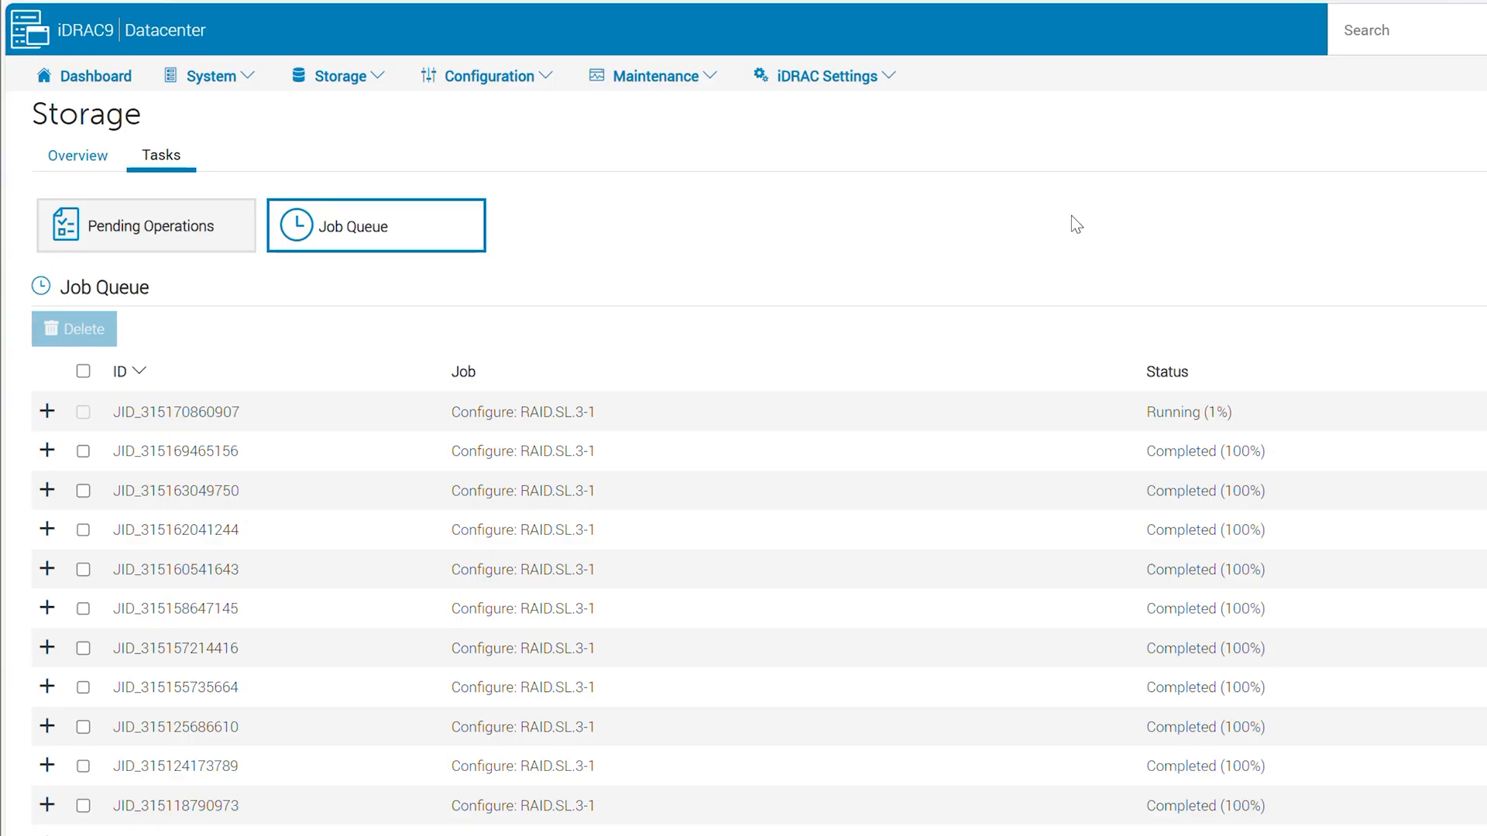